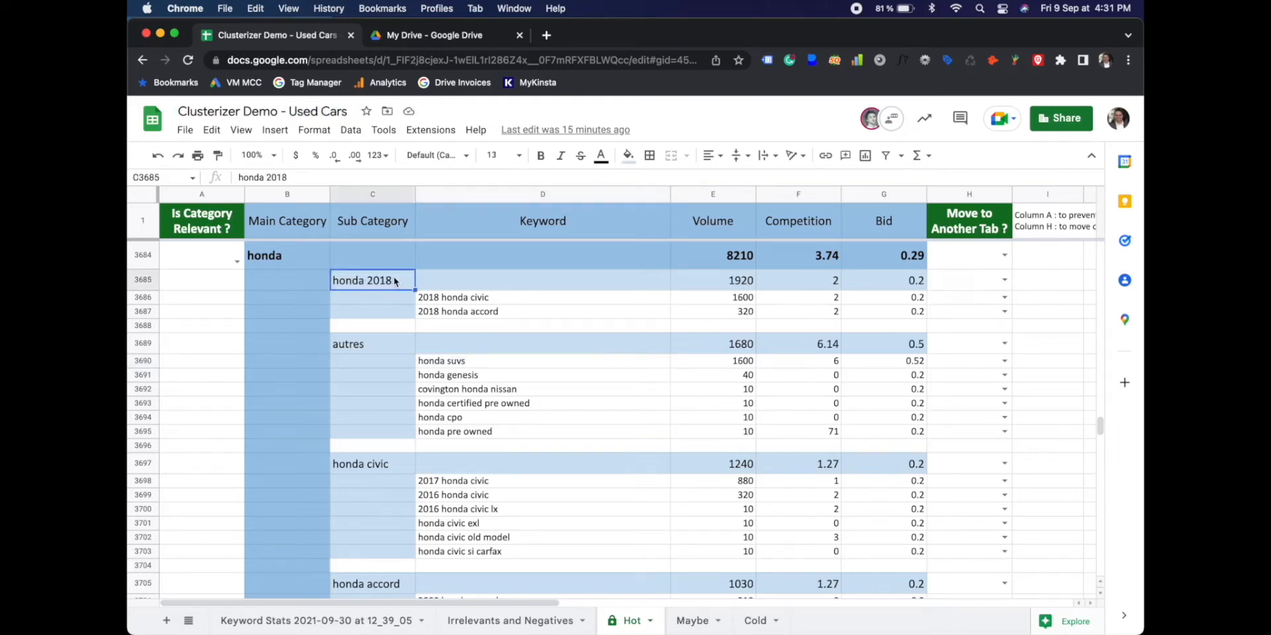
Set honda's Is Category Relevant dropdown (A3684) to 'Do not use as main category'.
click(201, 194)
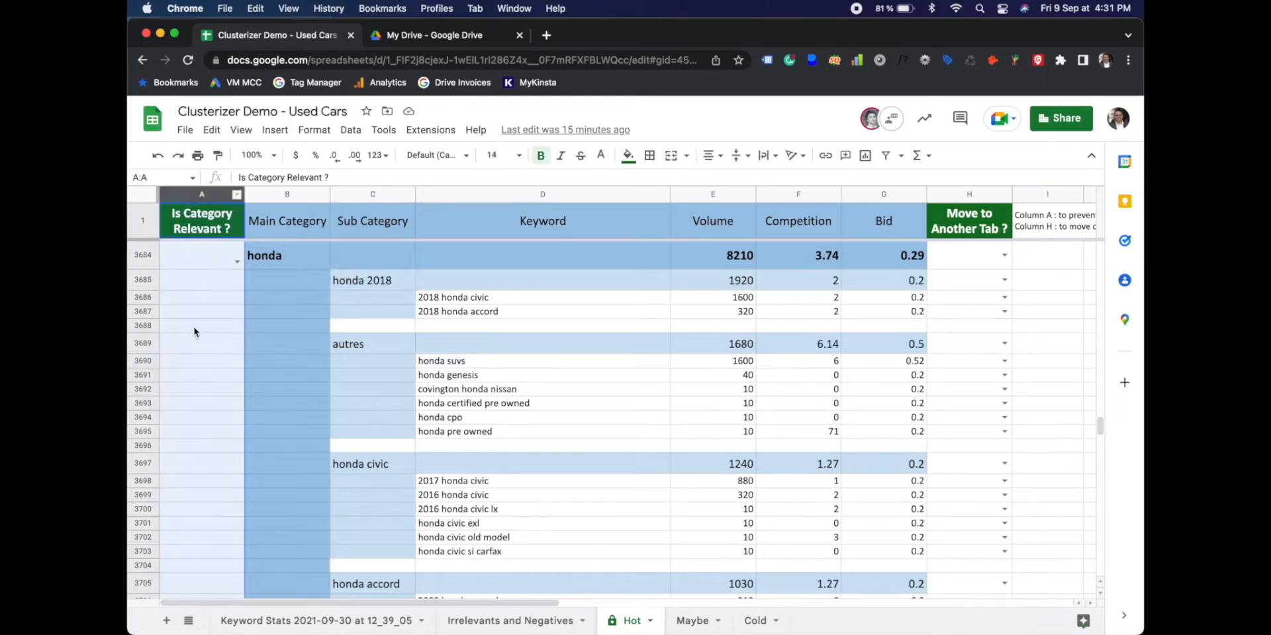
click(202, 254)
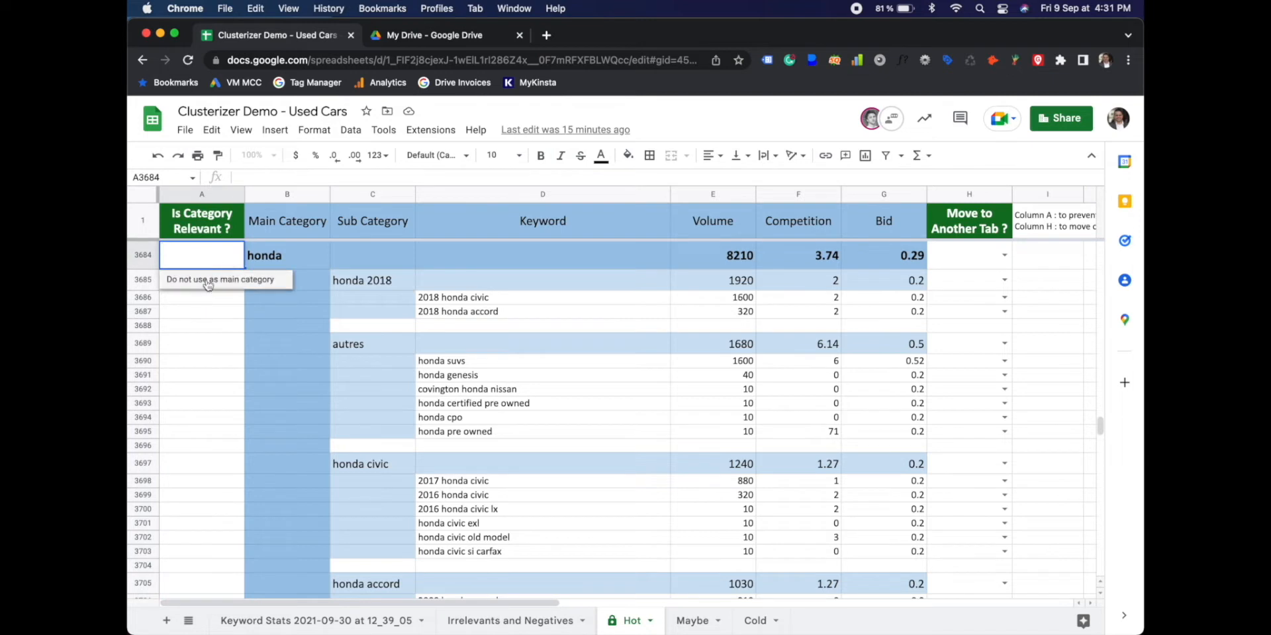
click(220, 279)
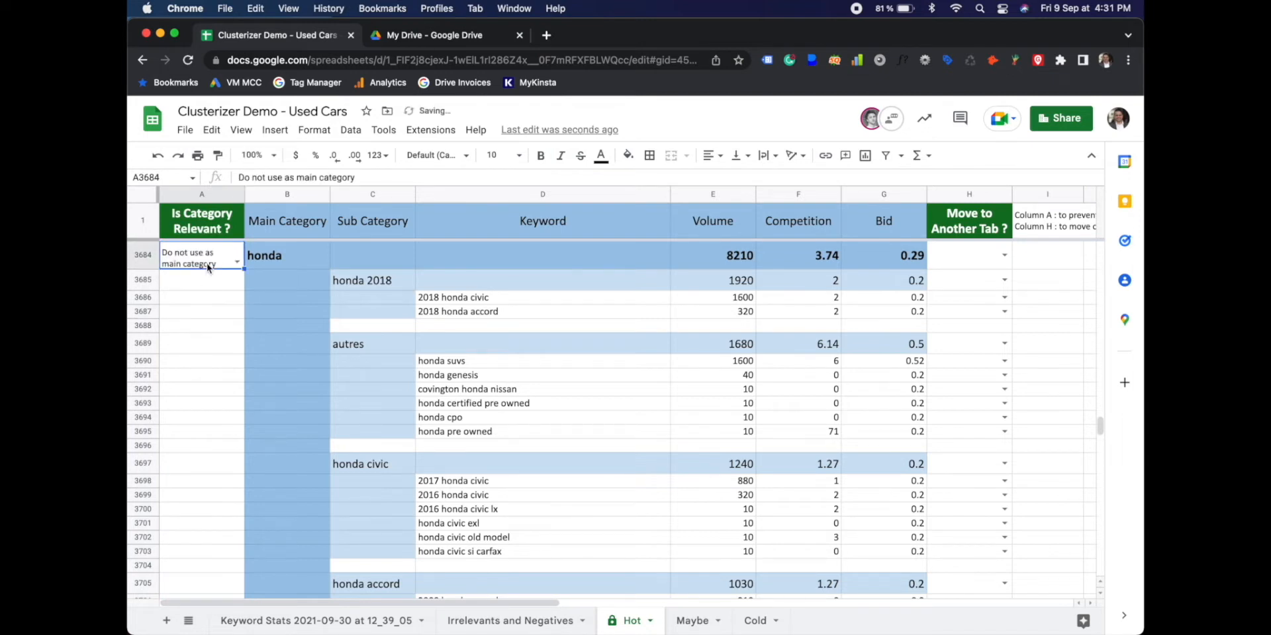
click(286, 297)
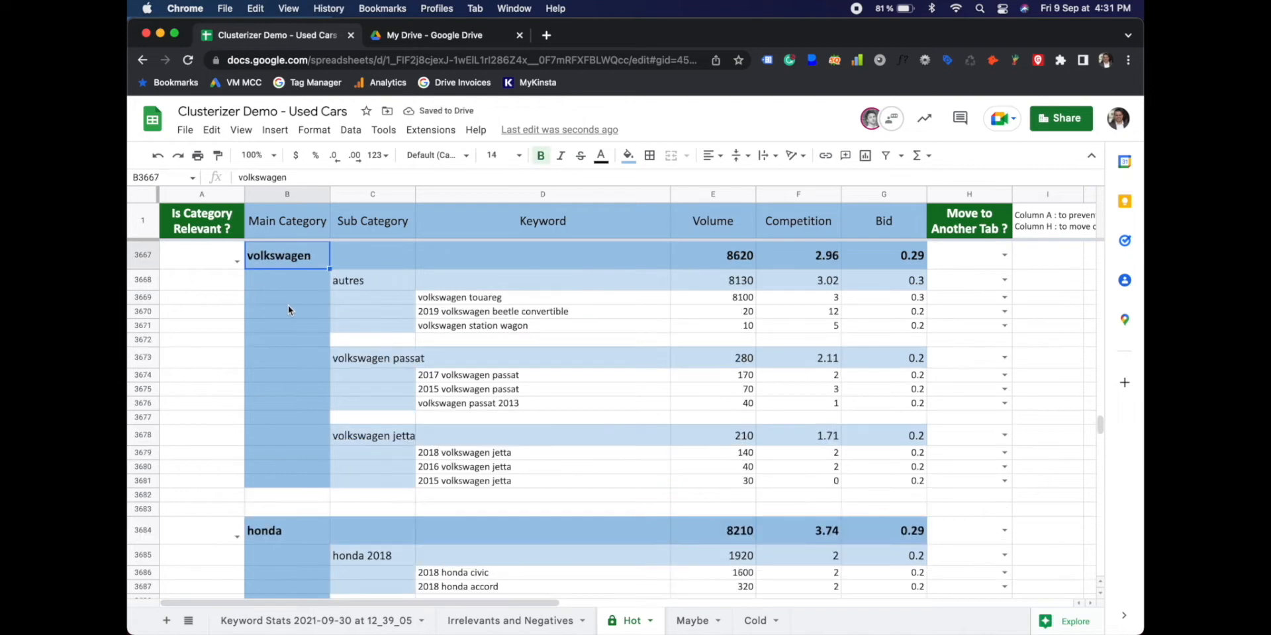
scroll(up, 3)
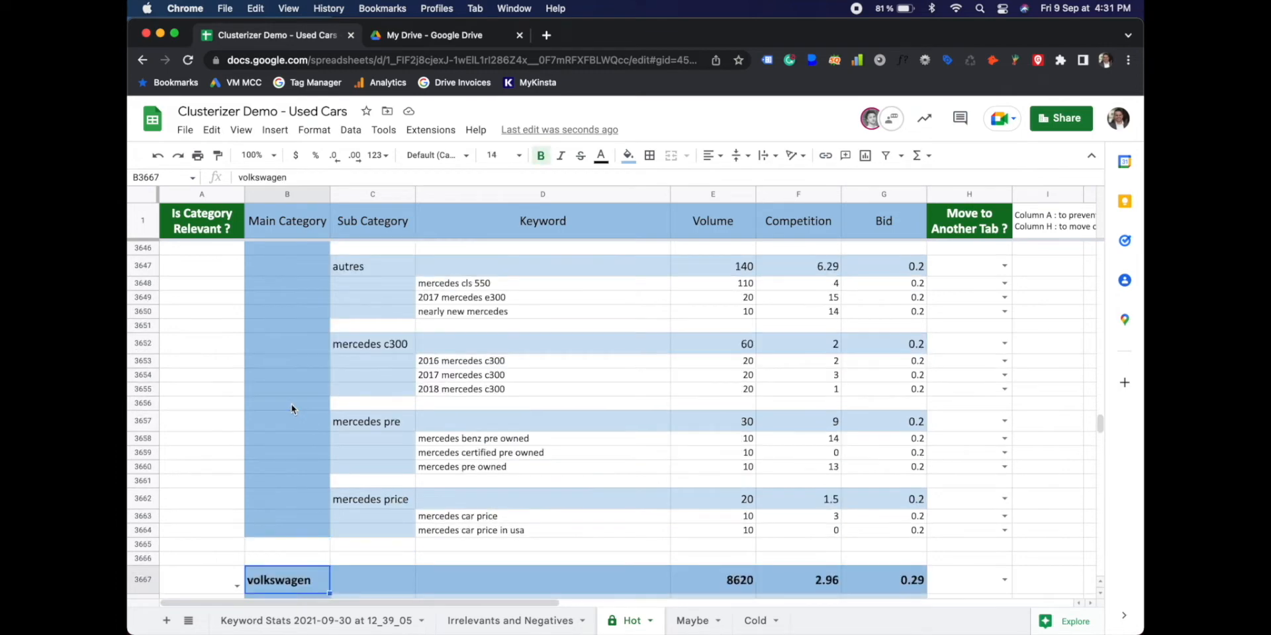
scroll(down, 3)
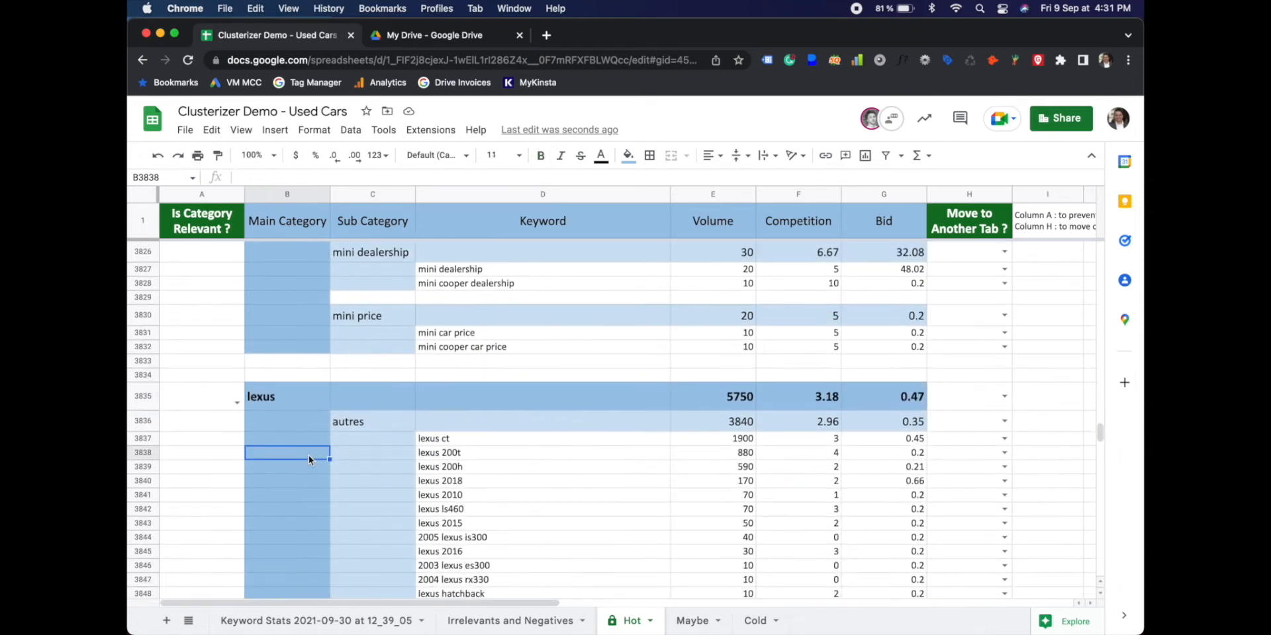
scroll(down, 3)
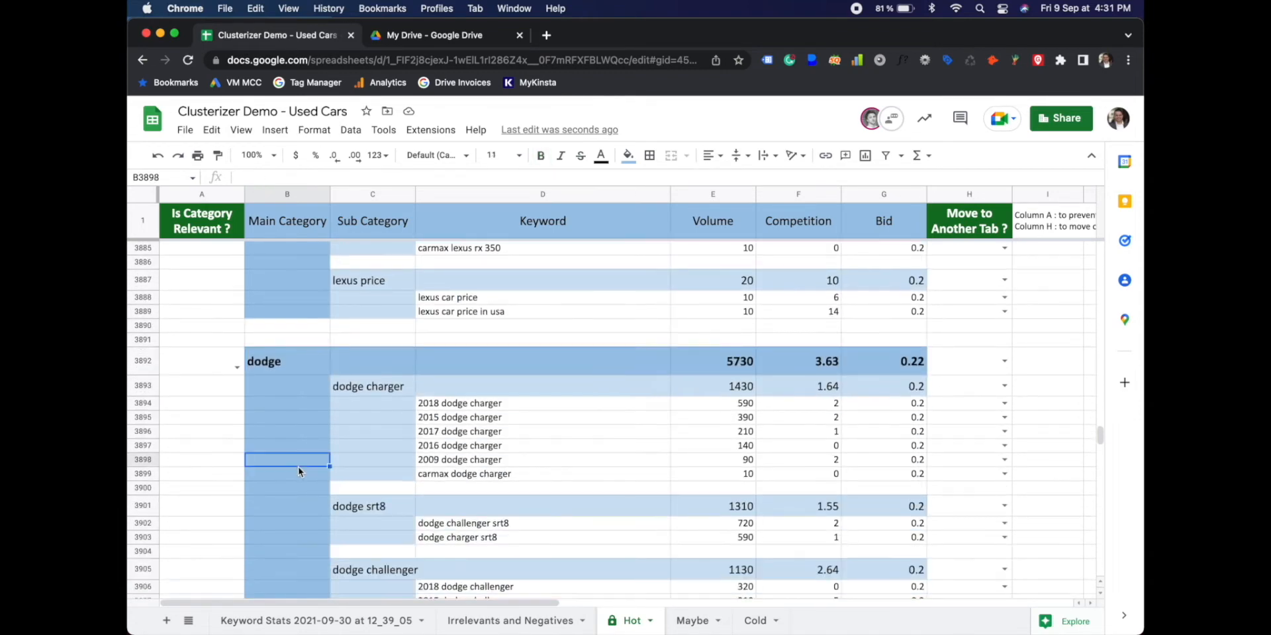
scroll(down, 3)
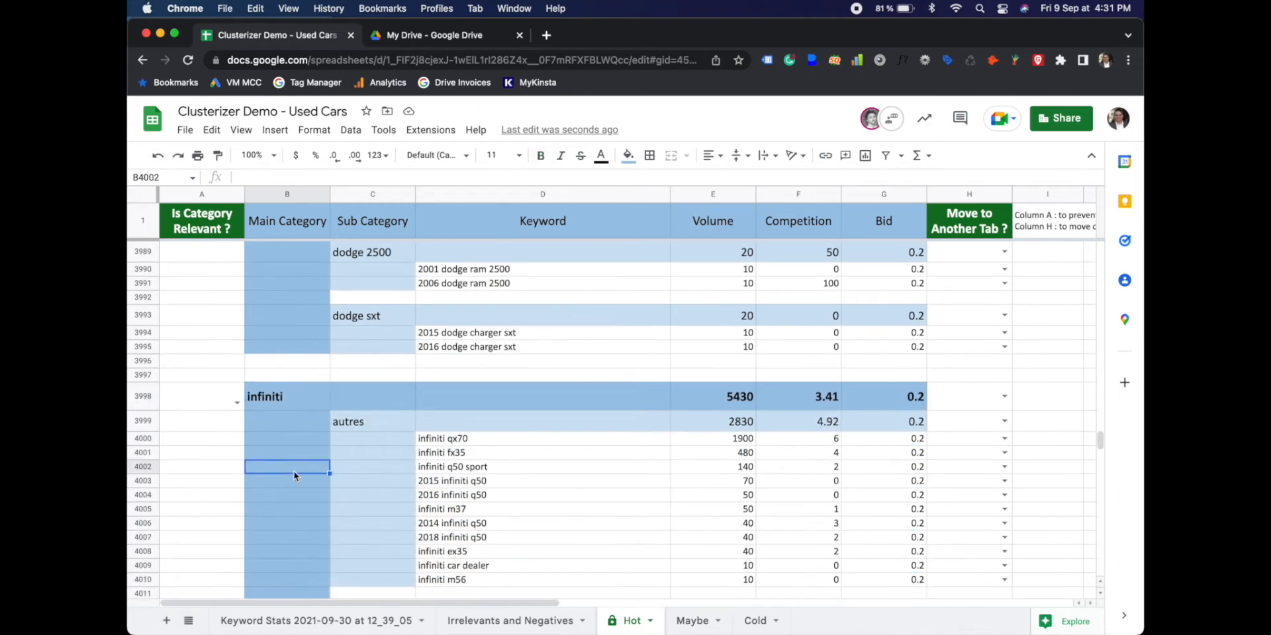
scroll(down, 3)
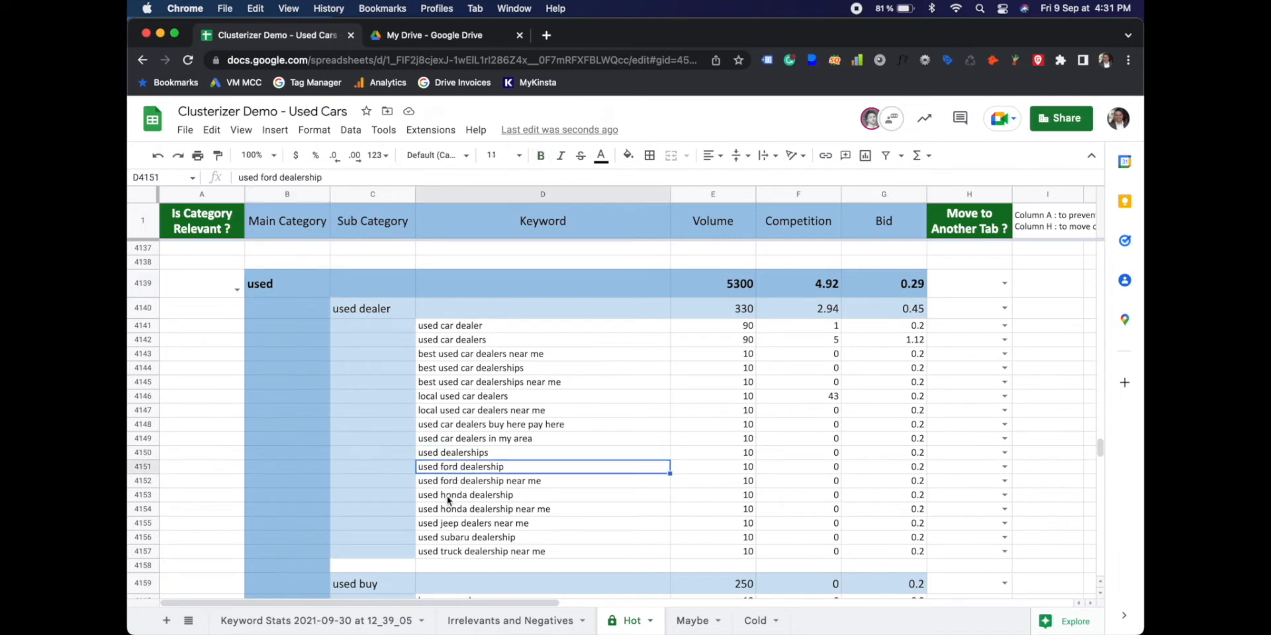
click(472, 523)
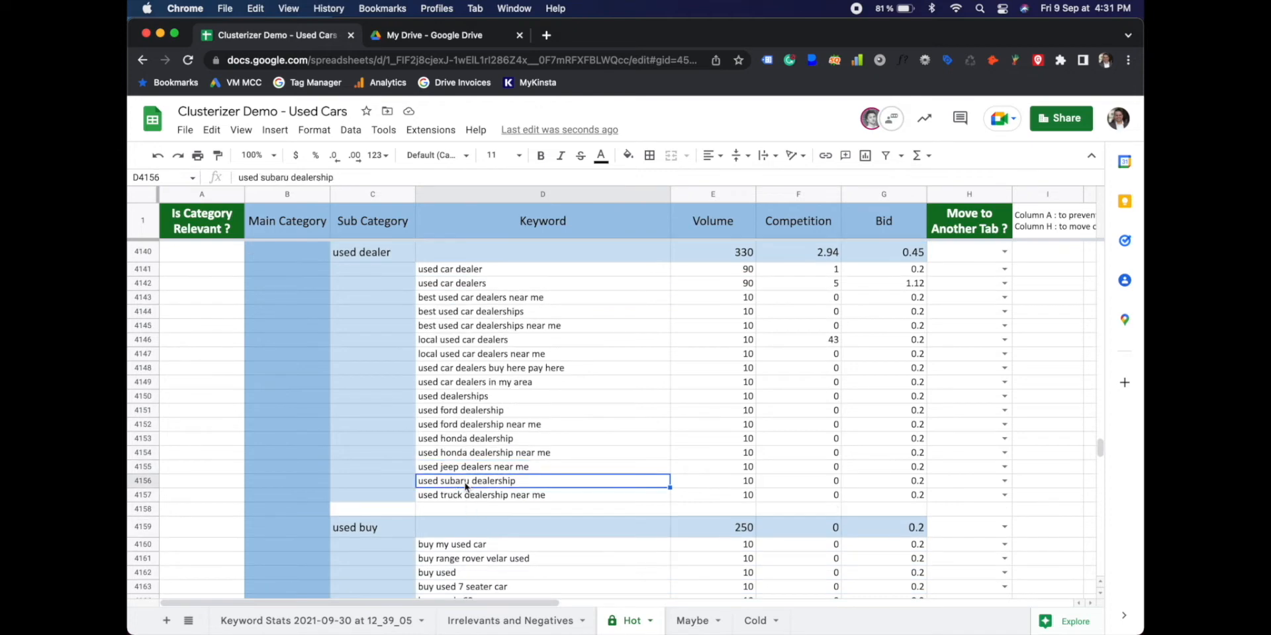
scroll(down, 3)
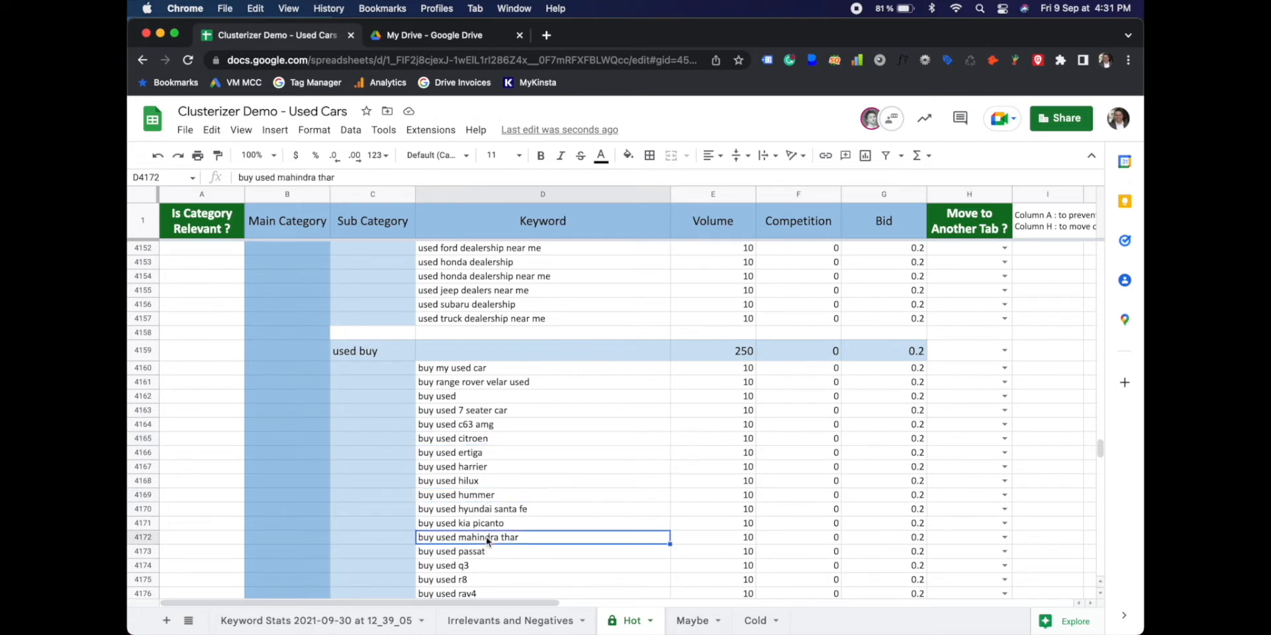
key(return)
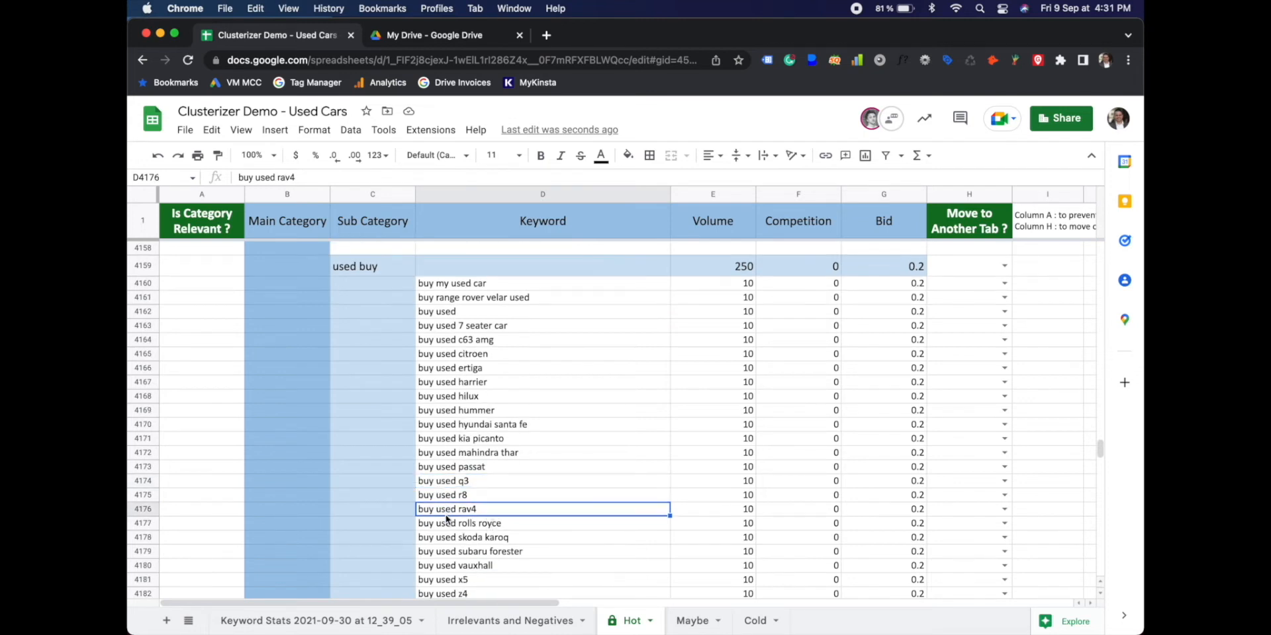
scroll(up, 3)
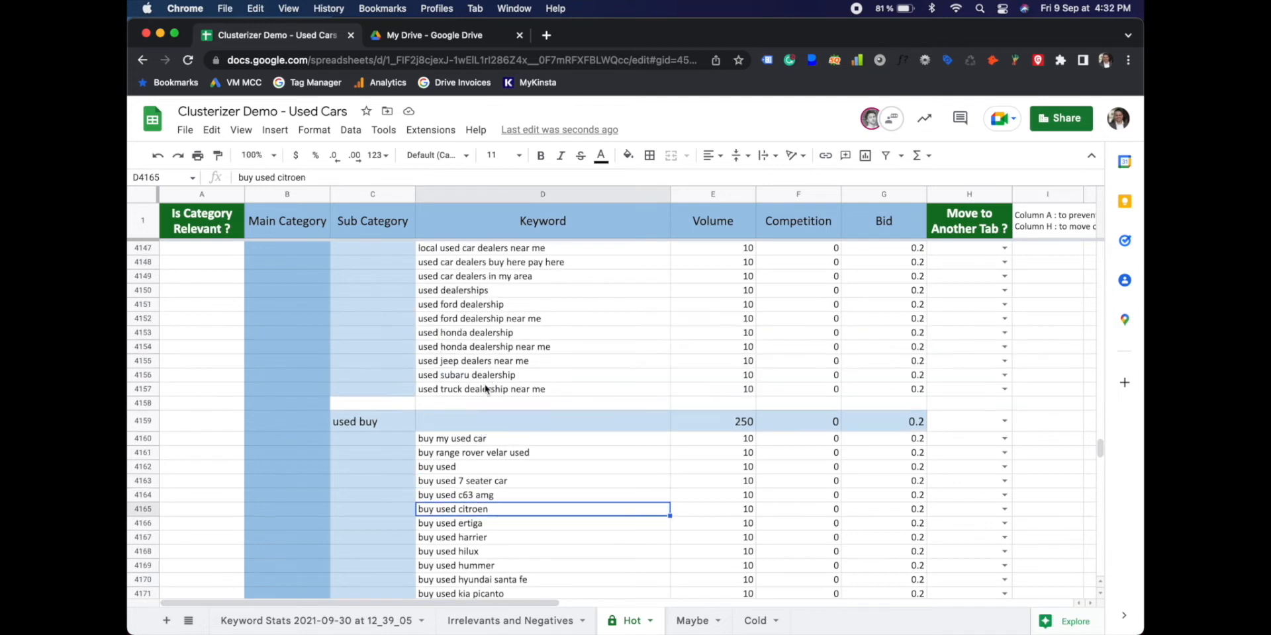
scroll(up, 3)
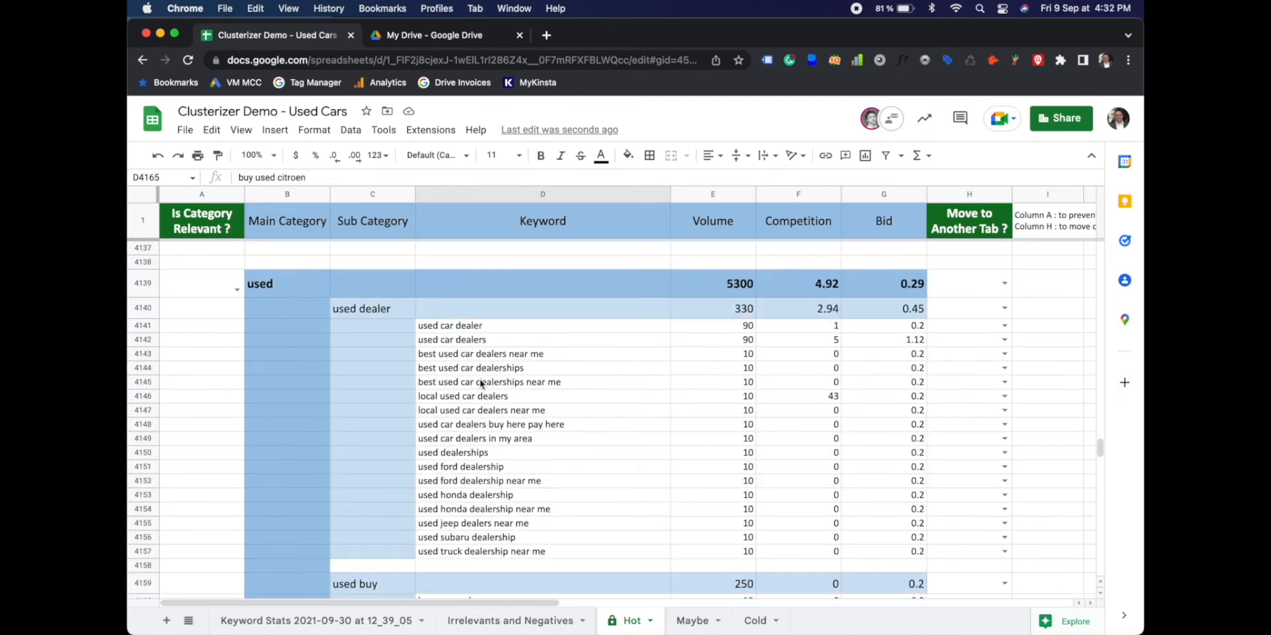
Mark the used category row (A4139) 'Do not use as main category'.
click(202, 282)
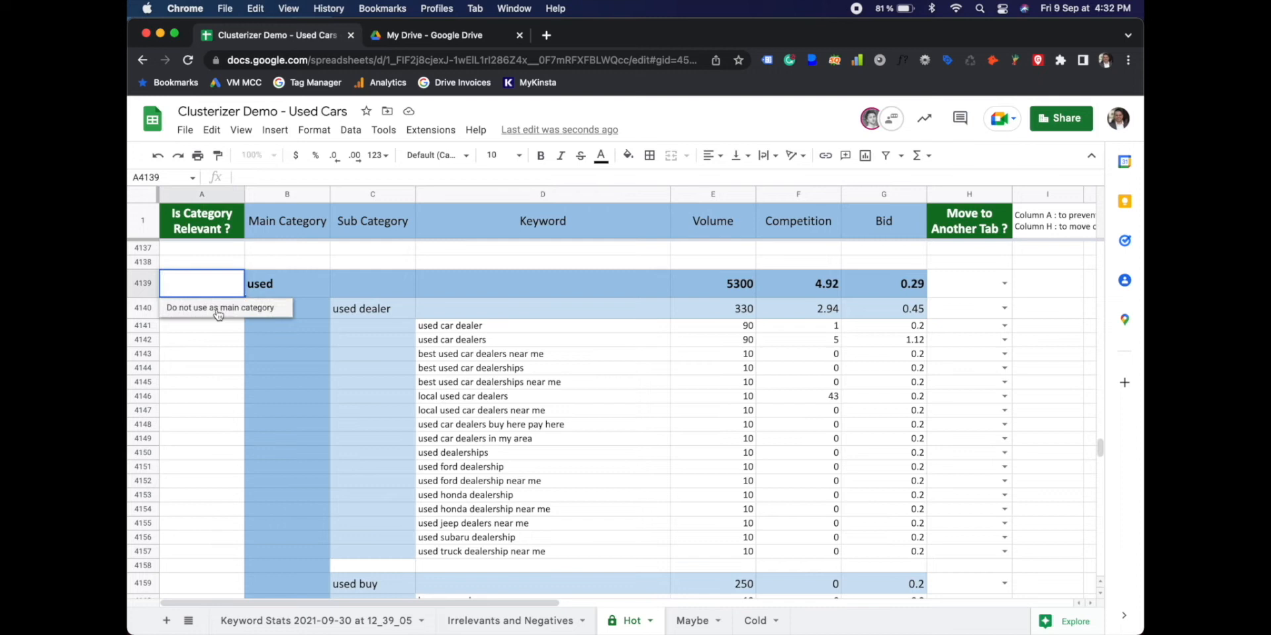
click(219, 308)
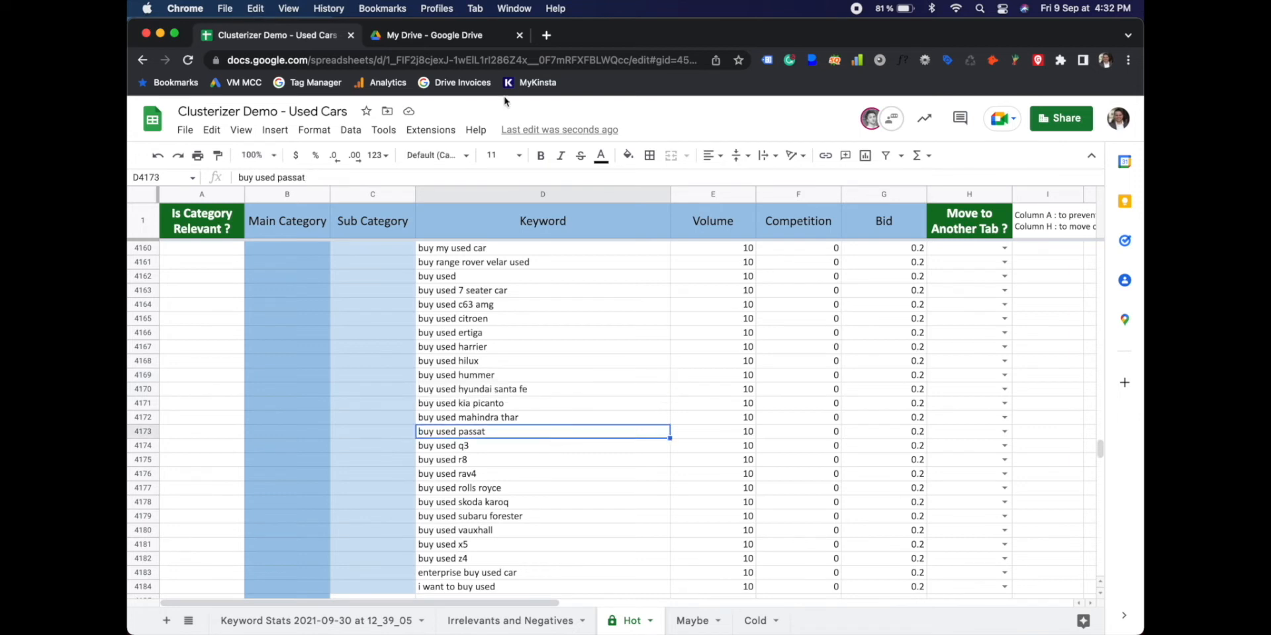
click(431, 130)
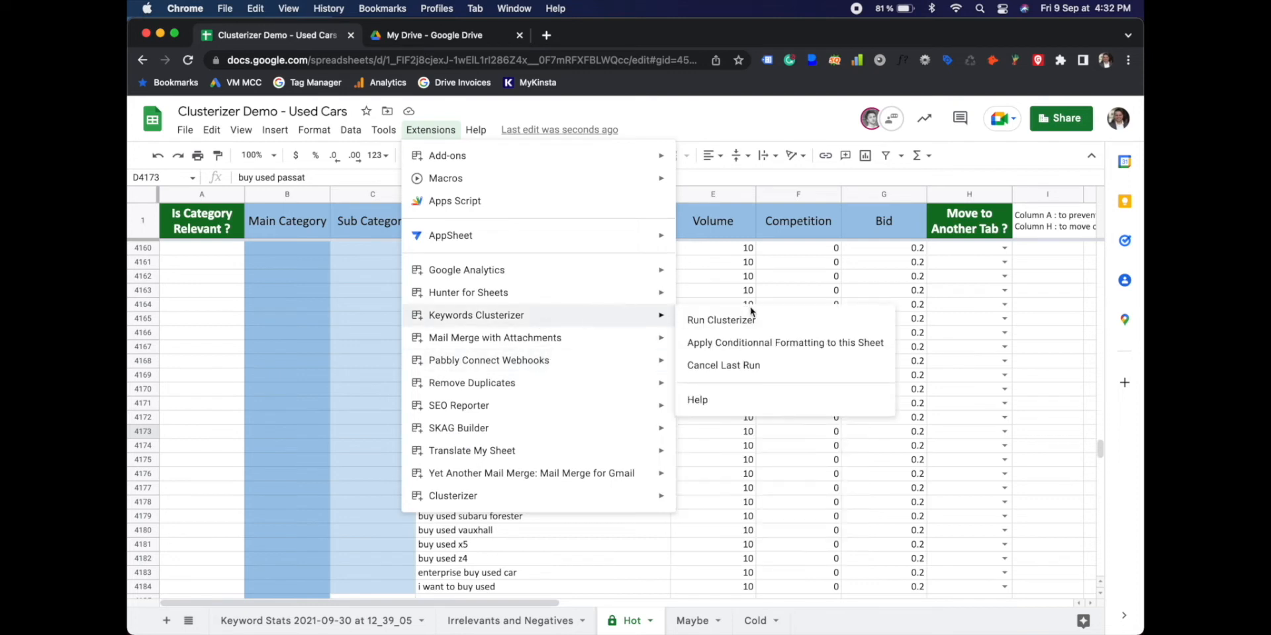
Run Keywords Clusterizer on the Hot sheet to regroup keywords.
click(719, 319)
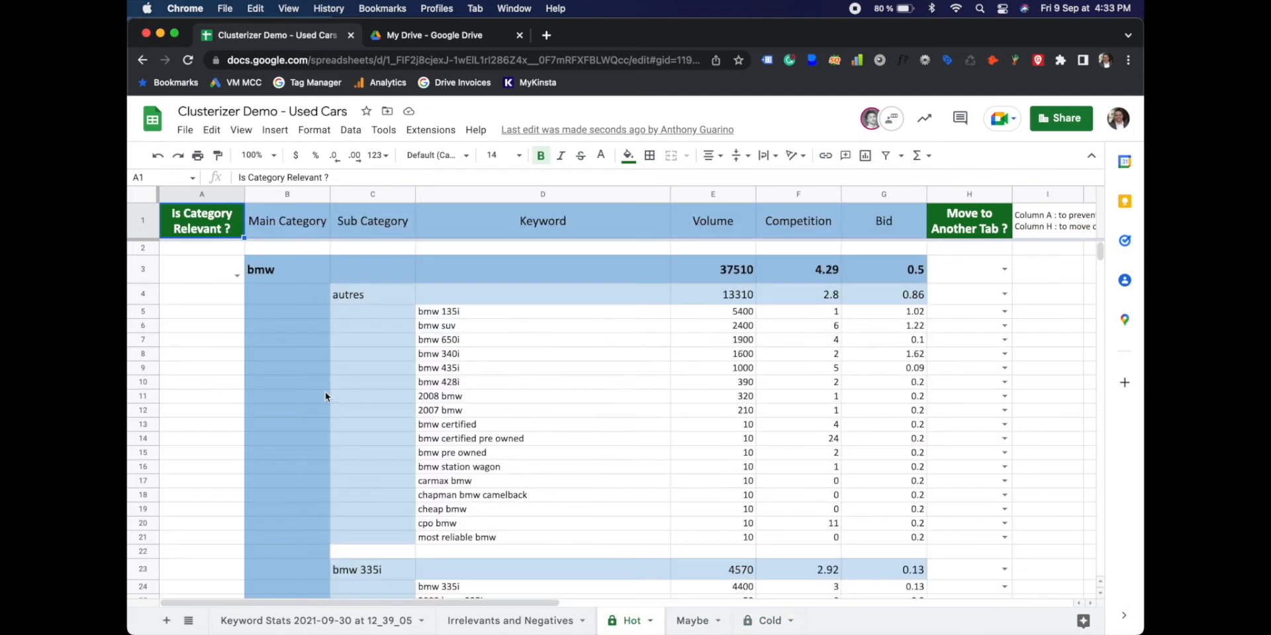
Find 'buy used kia picanto' in the sheet, then close the search.
key(cmd+f)
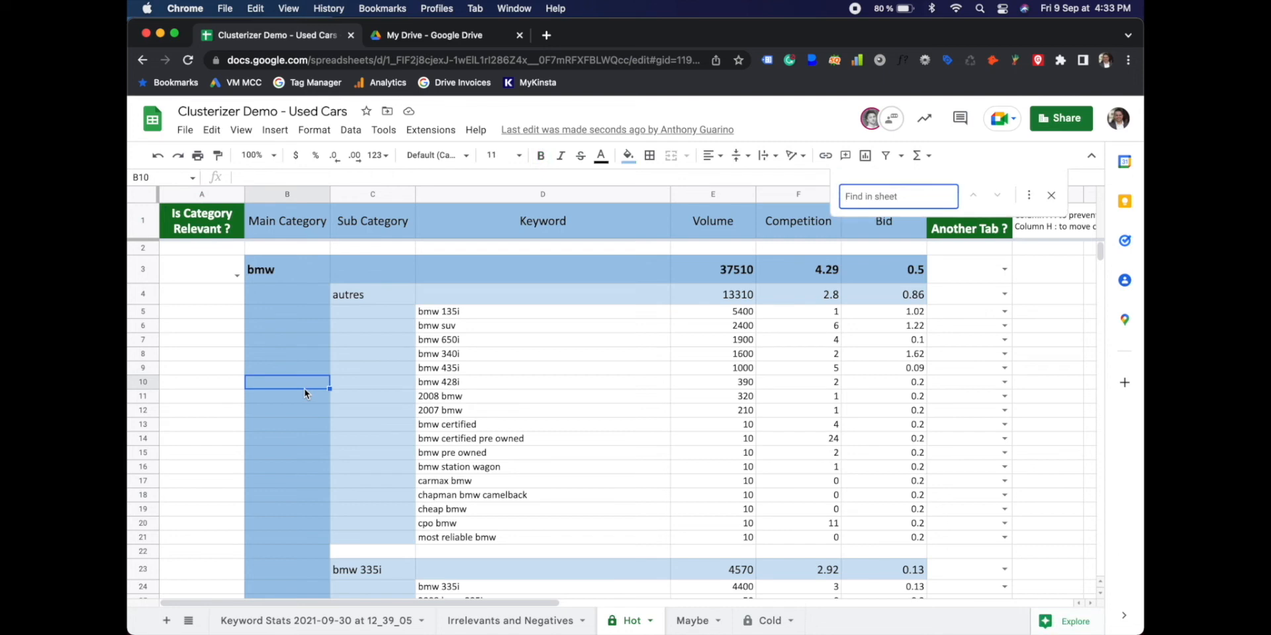
text(buy used kia picar)
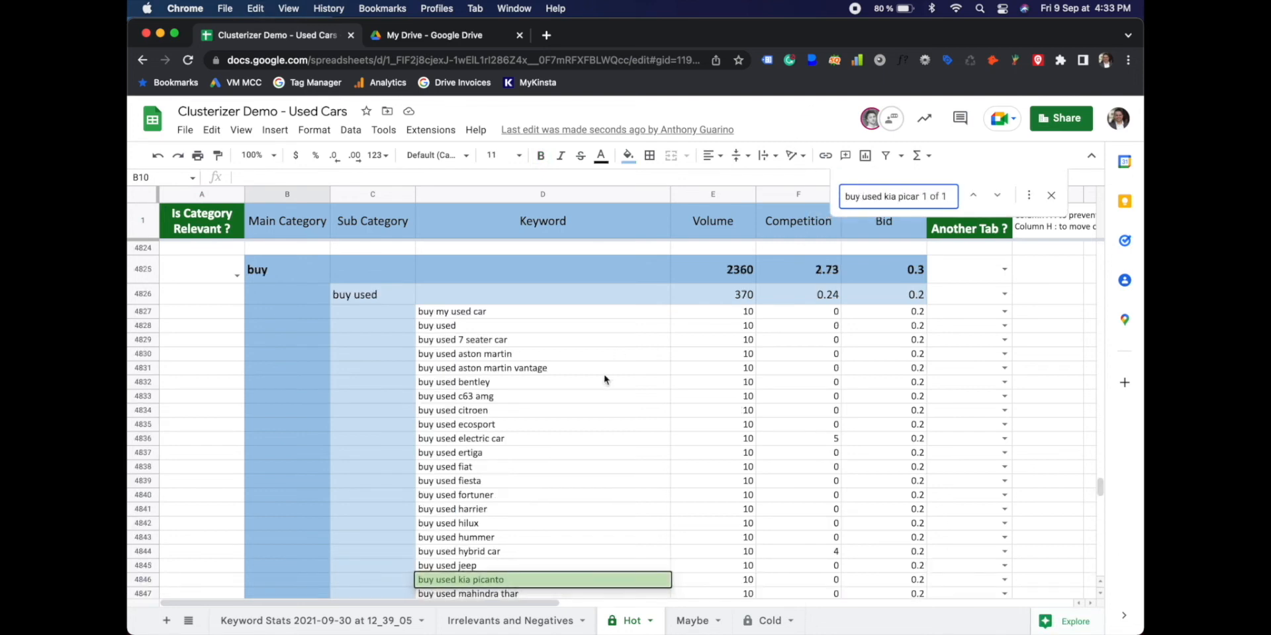
mouse_move(534, 435)
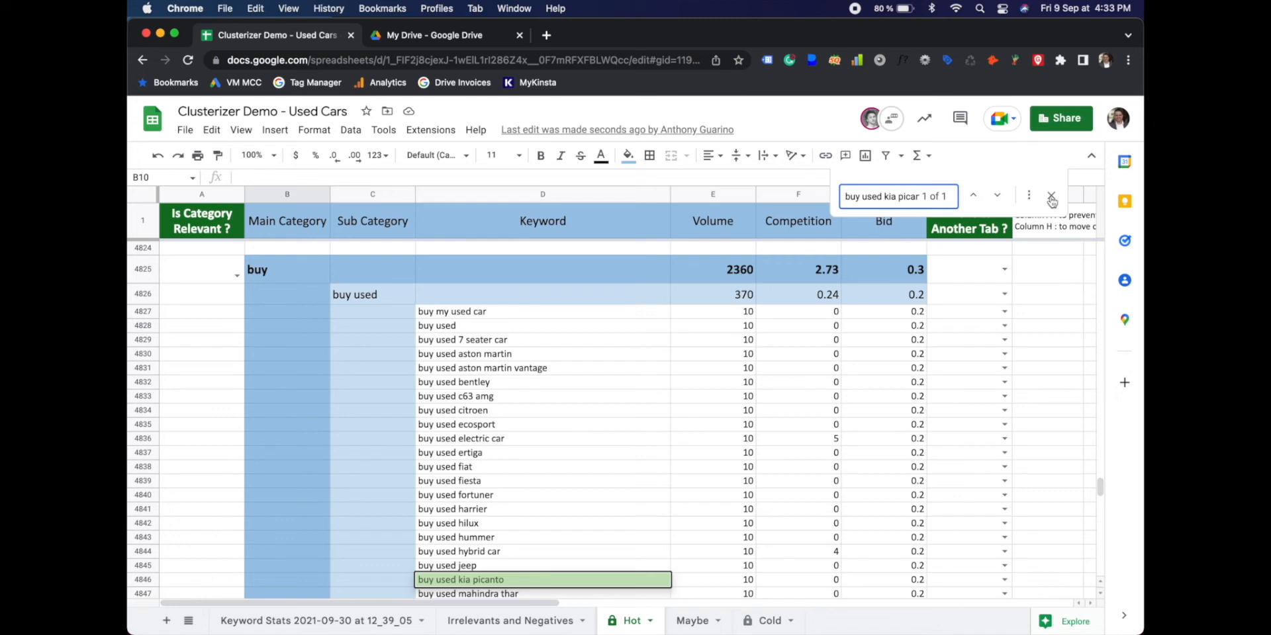
click(1051, 195)
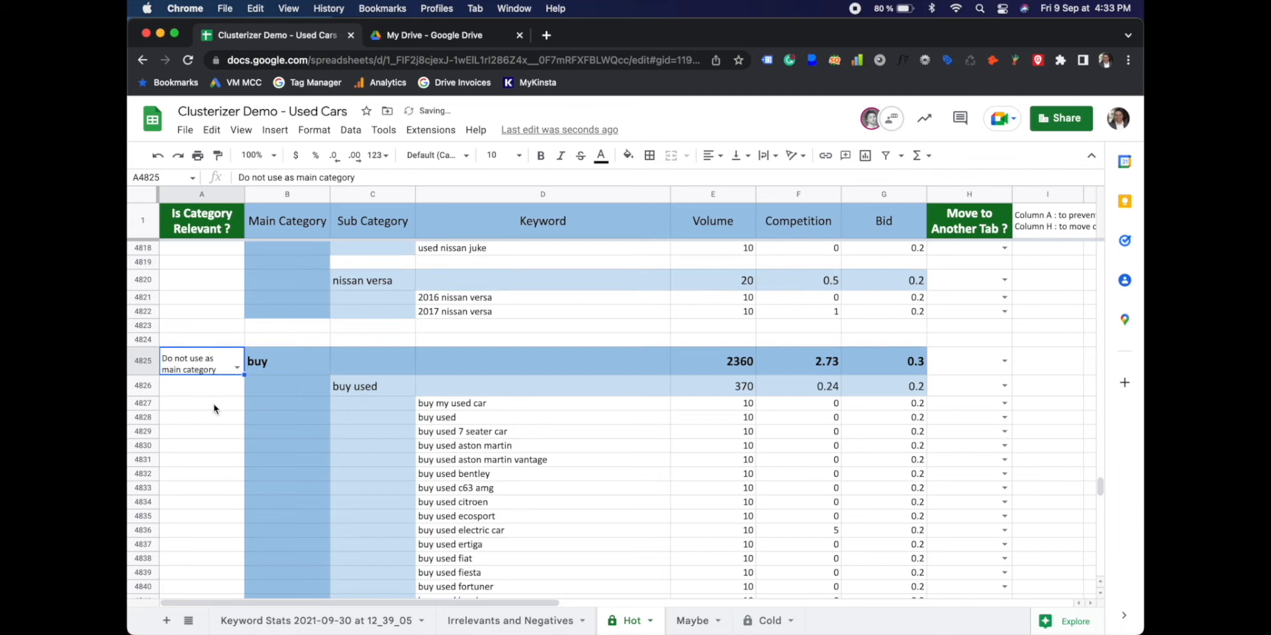
Flag buy as 'Do not use as main category' and re-run the clusterizer.
click(202, 374)
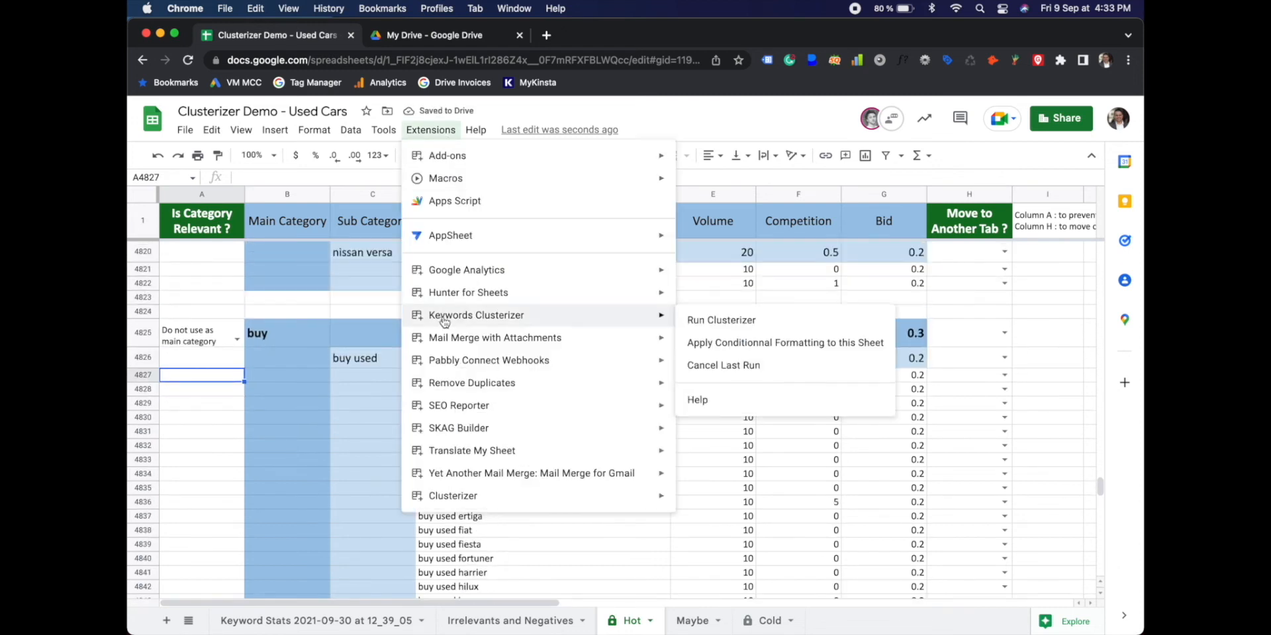
click(720, 319)
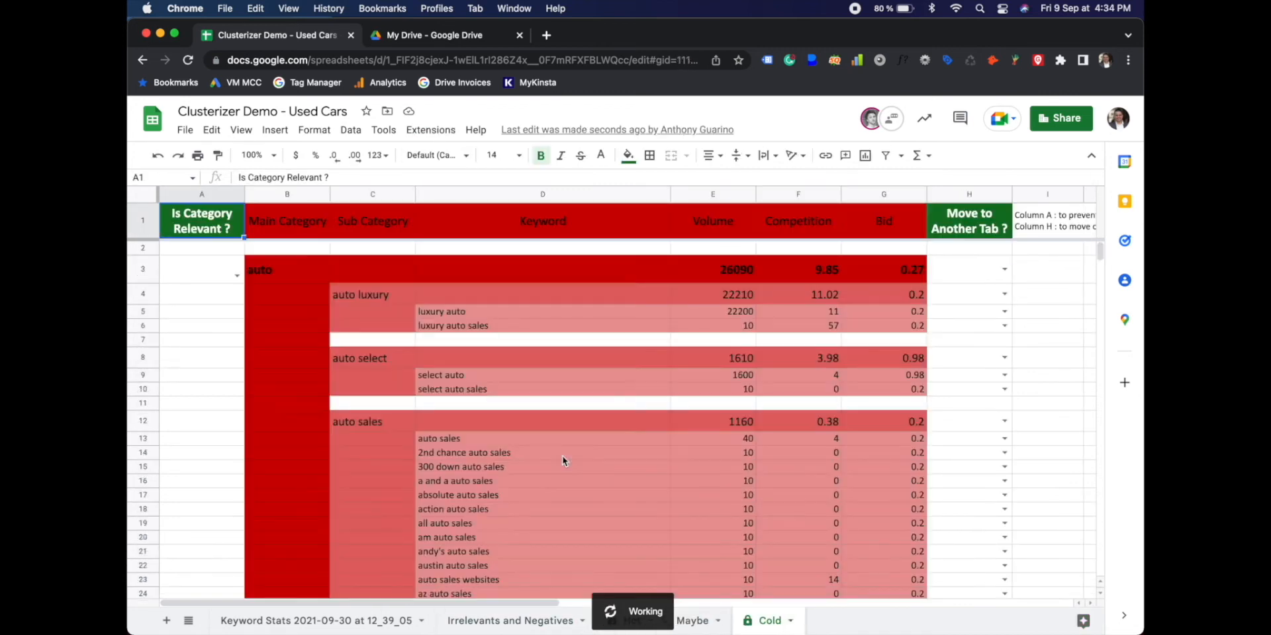
Return to the Hot sheet and scroll up through the keyword groups.
click(631, 621)
text(buy used kia picar)
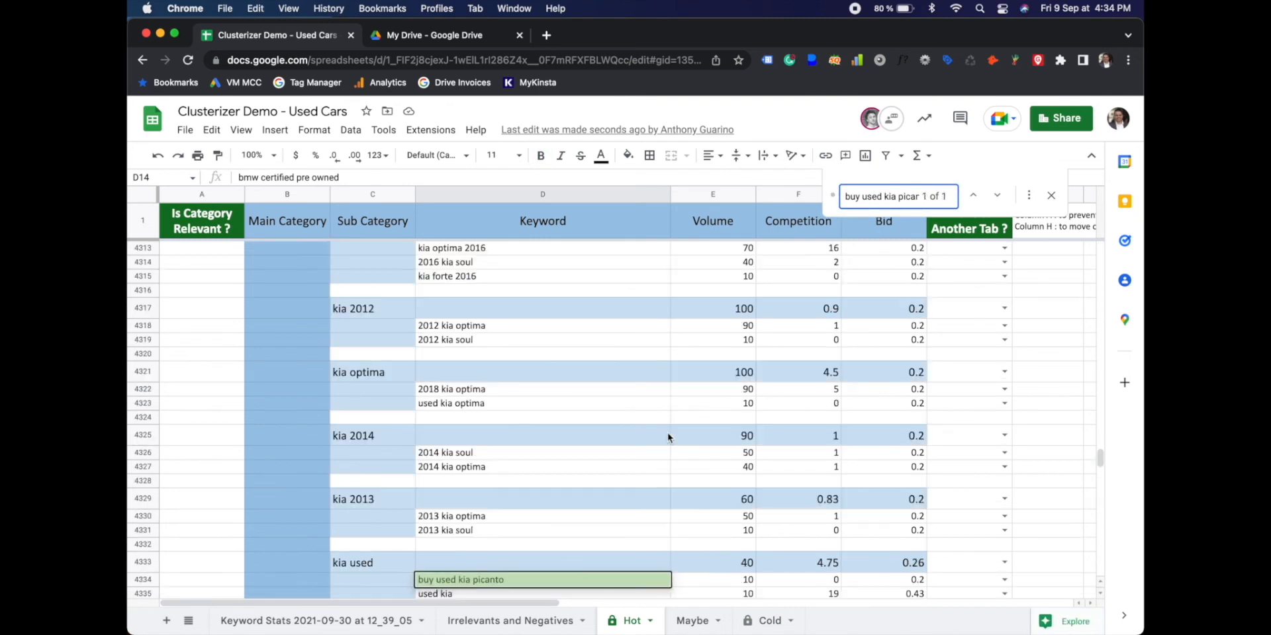
mouse_move(548, 441)
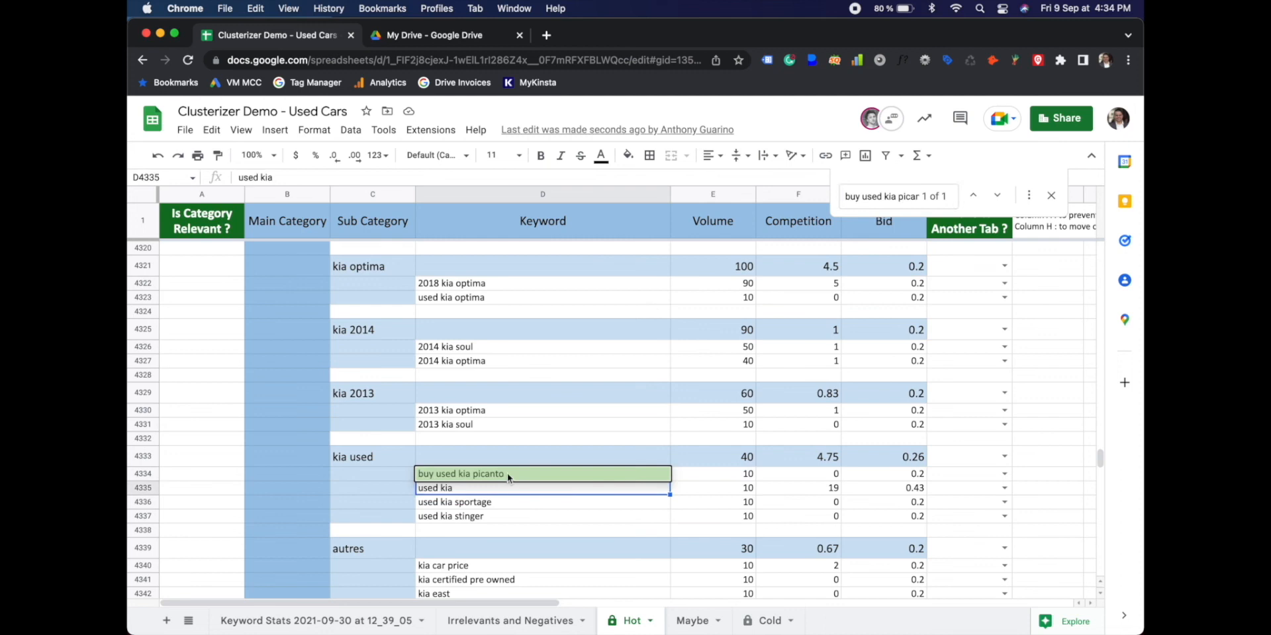
scroll(up, 3)
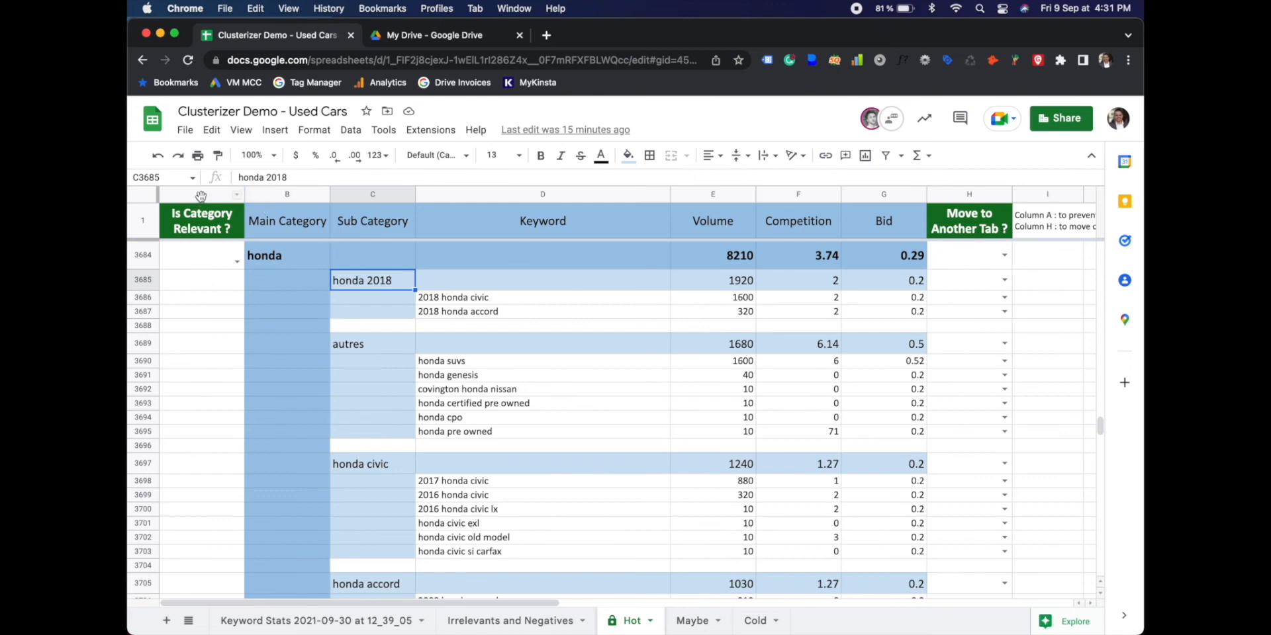
Set honda's relevance dropdown in A3684 to 'Do not use as main category'.
click(201, 194)
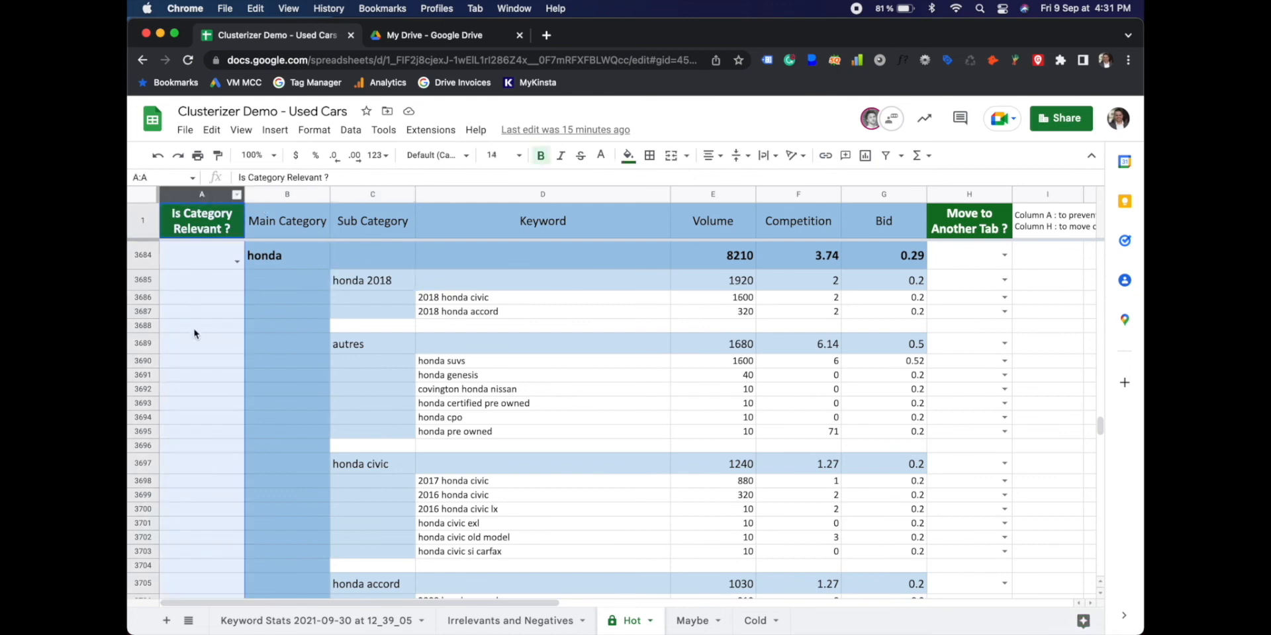
click(201, 325)
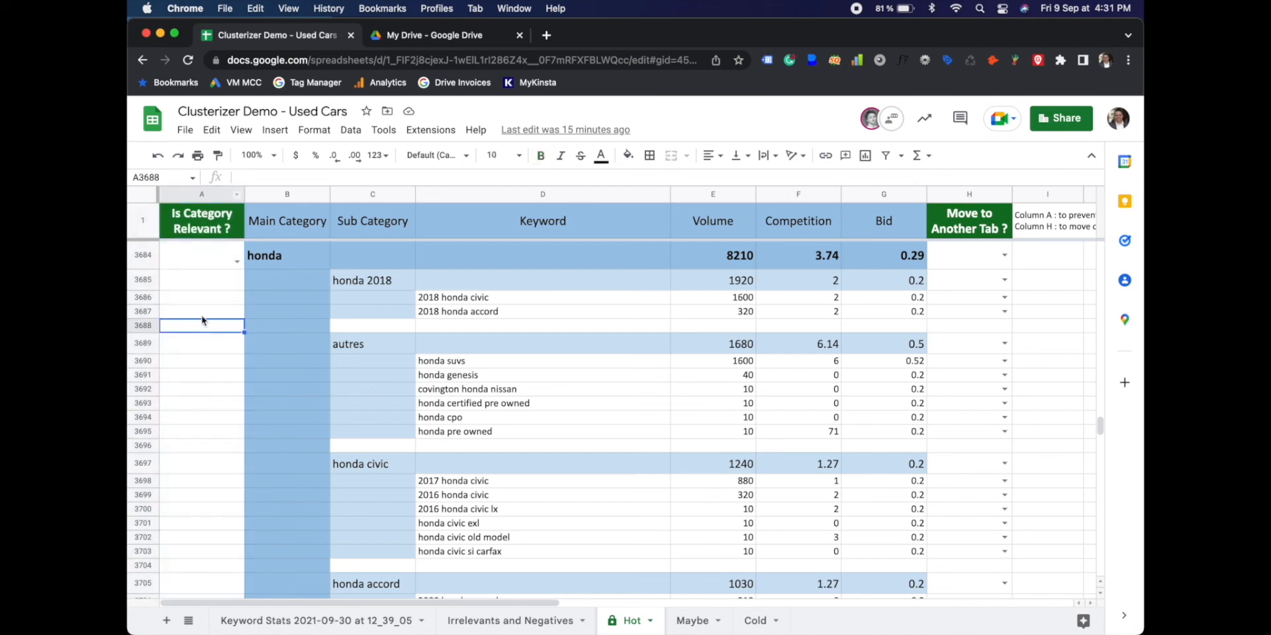
click(201, 255)
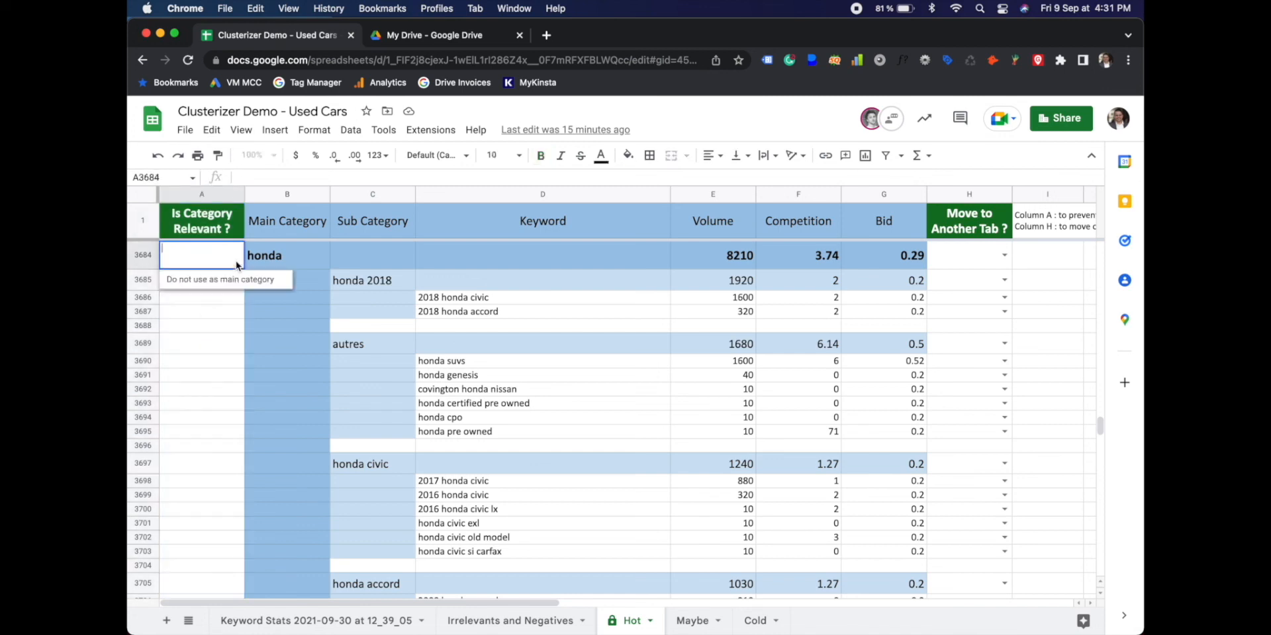
mouse_move(203, 294)
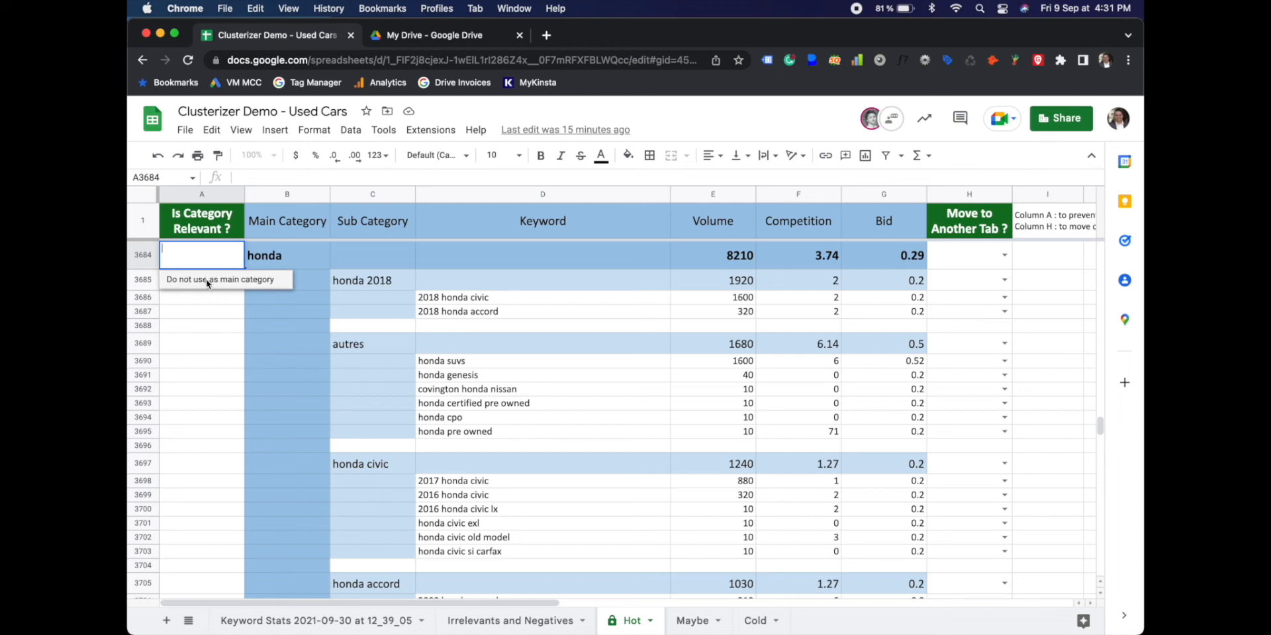
click(219, 279)
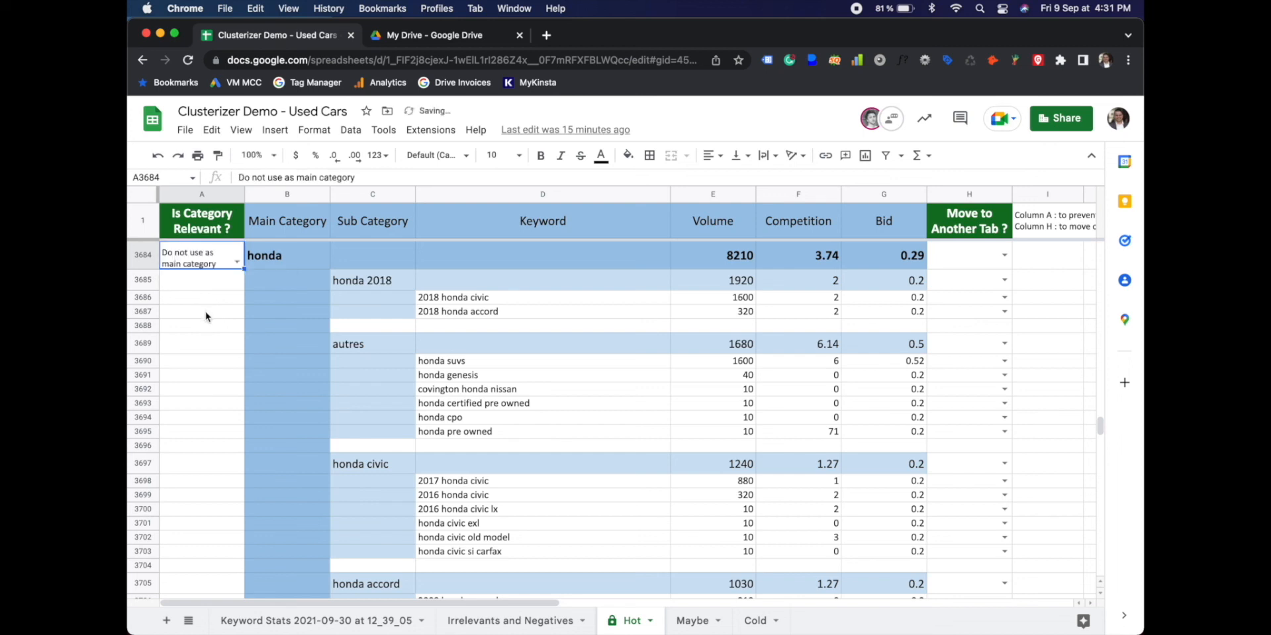